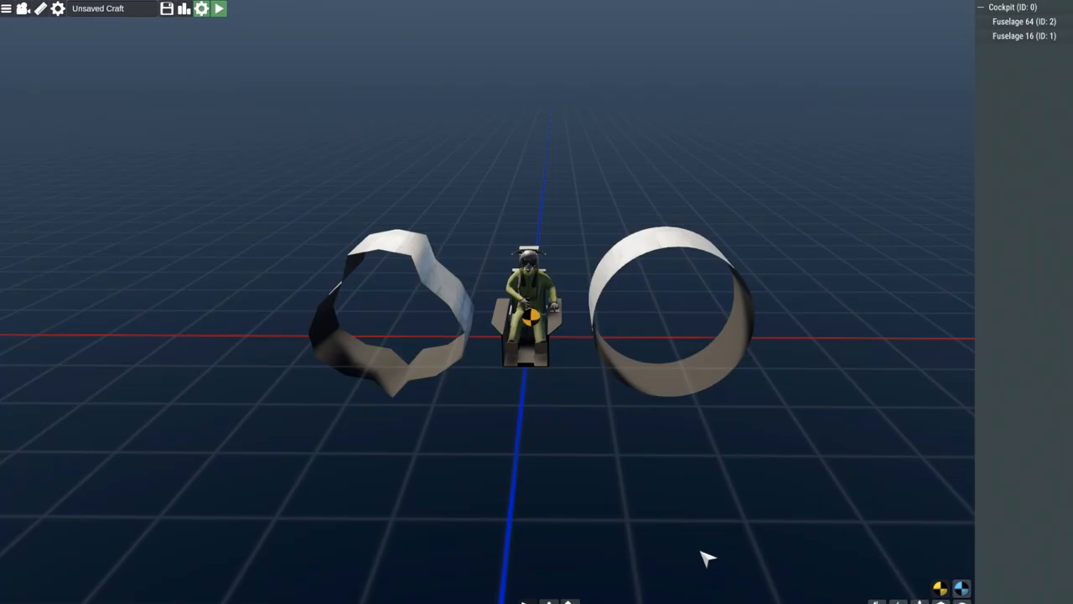
Orbit around the round fuselage, then bring up the Run prompt for Flyout's data folder path.
left_click_drag(708, 556, 473, 319)
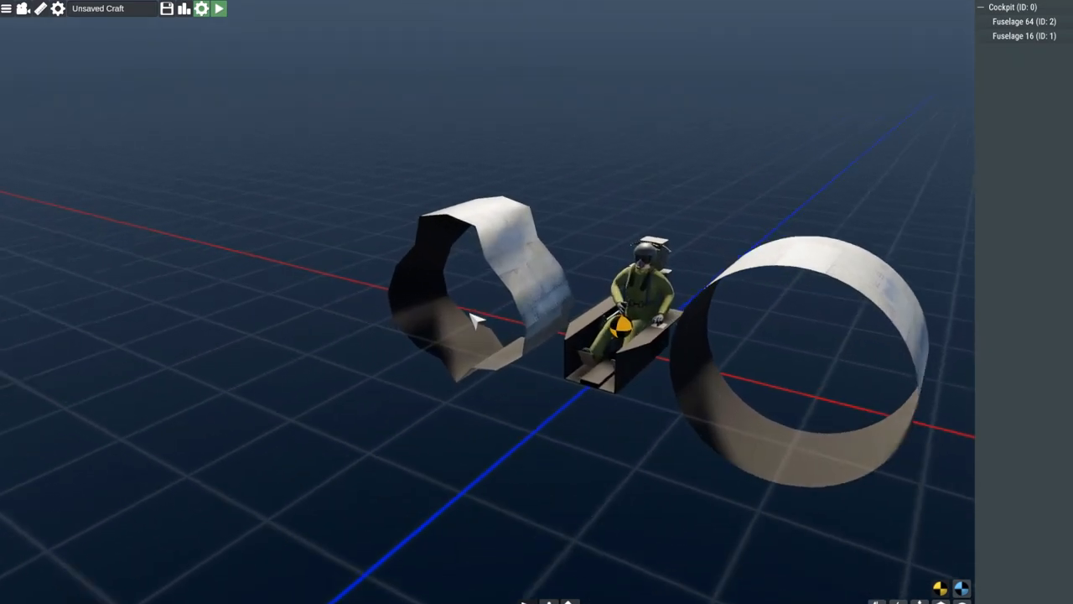
left_click(503, 252)
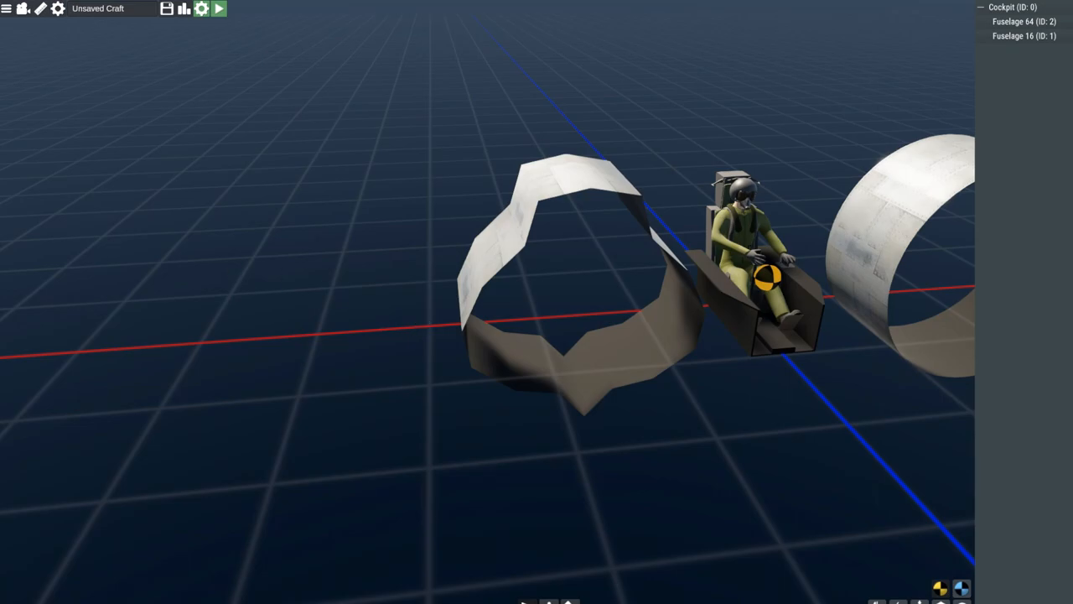
mouse_move(249, 523)
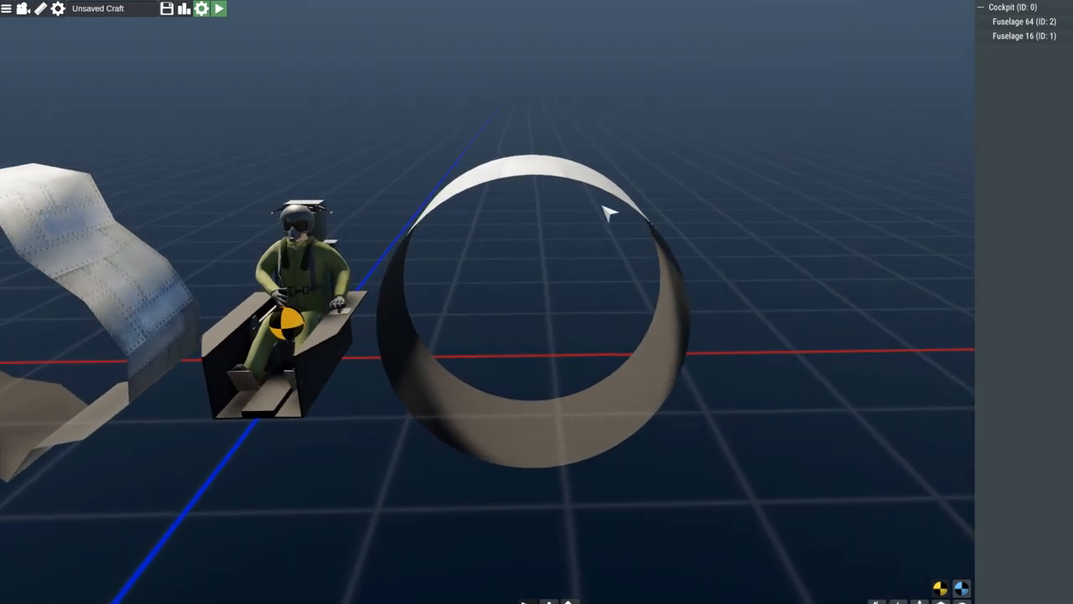
left_click_drag(607, 214, 545, 327)
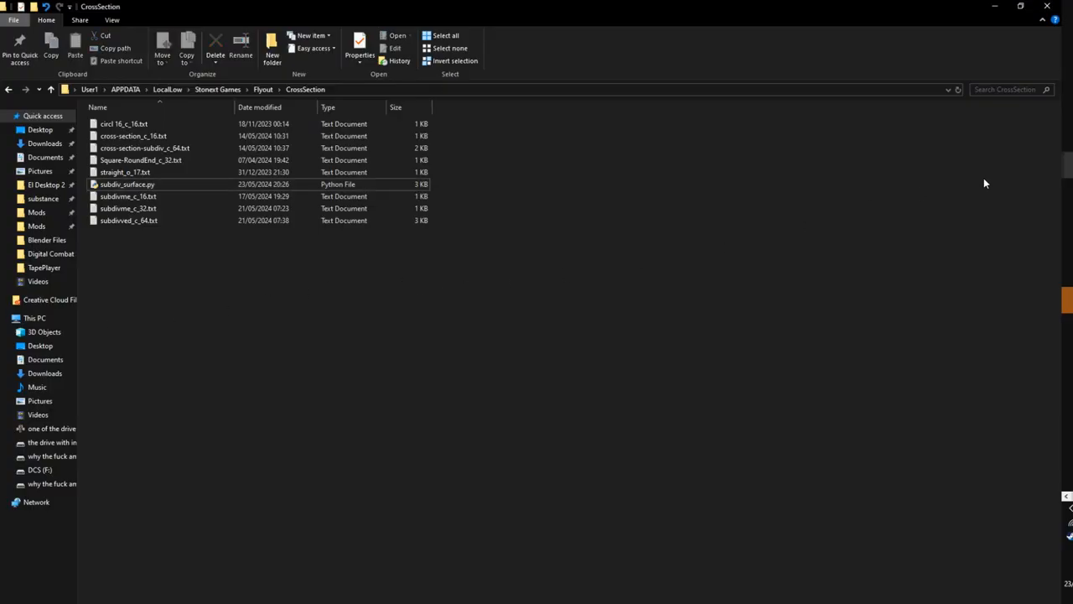
mouse_move(707, 315)
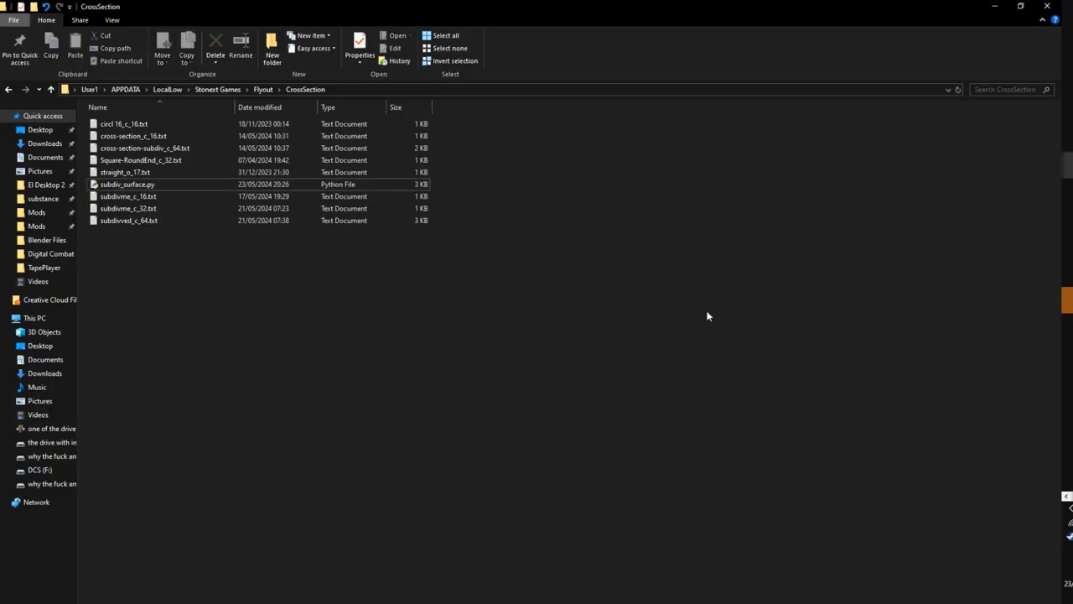
mouse_move(743, 226)
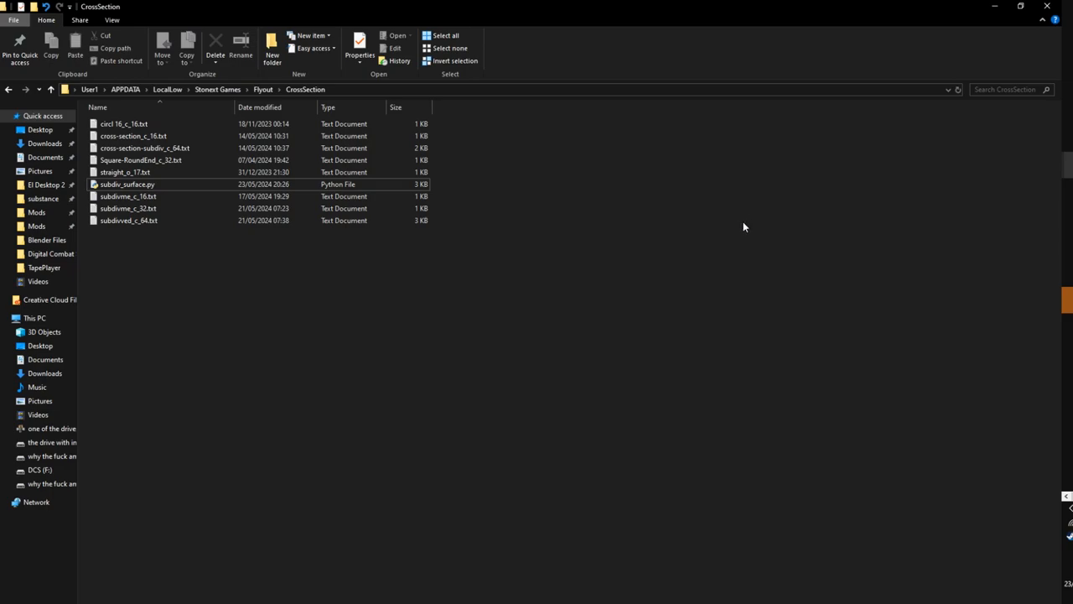
key("Win+r")
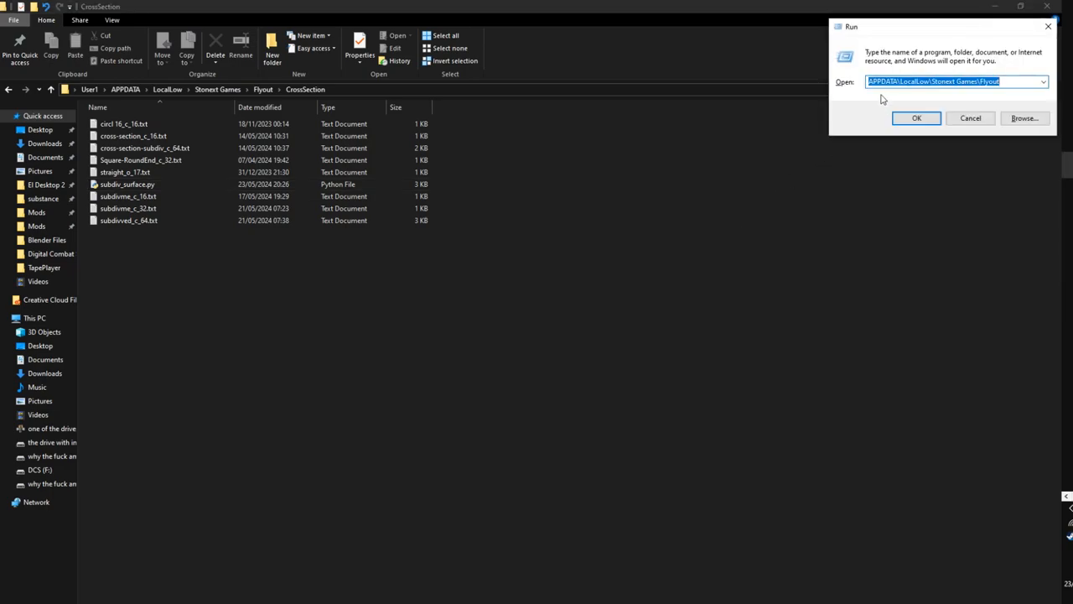
mouse_move(935, 107)
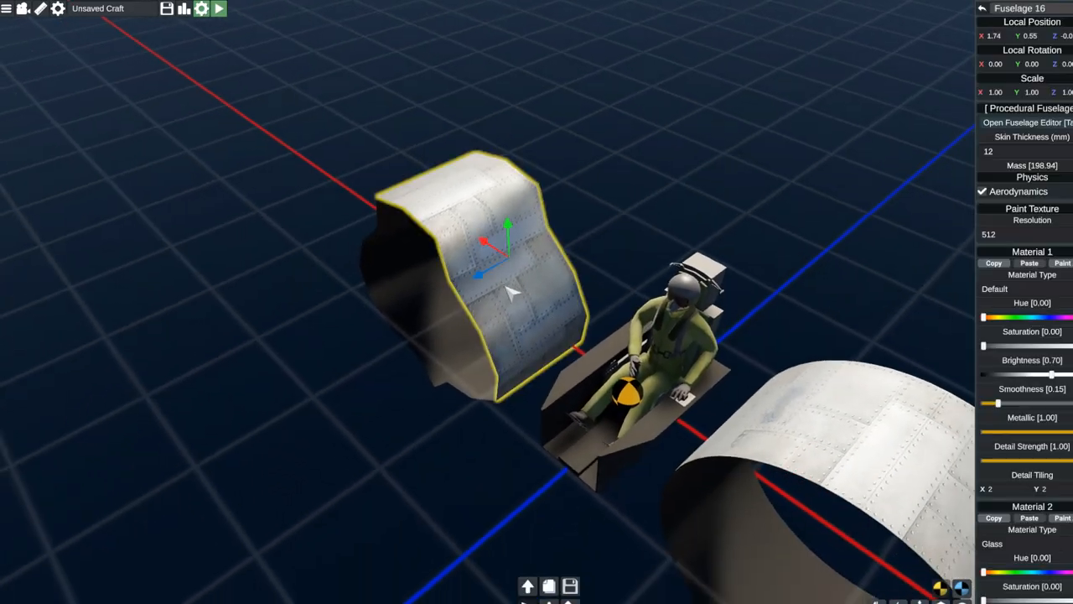
Save the bumpy fuselage's cross-section from the Cross-section Editor as 'subdivme'.
left_click(1026, 122)
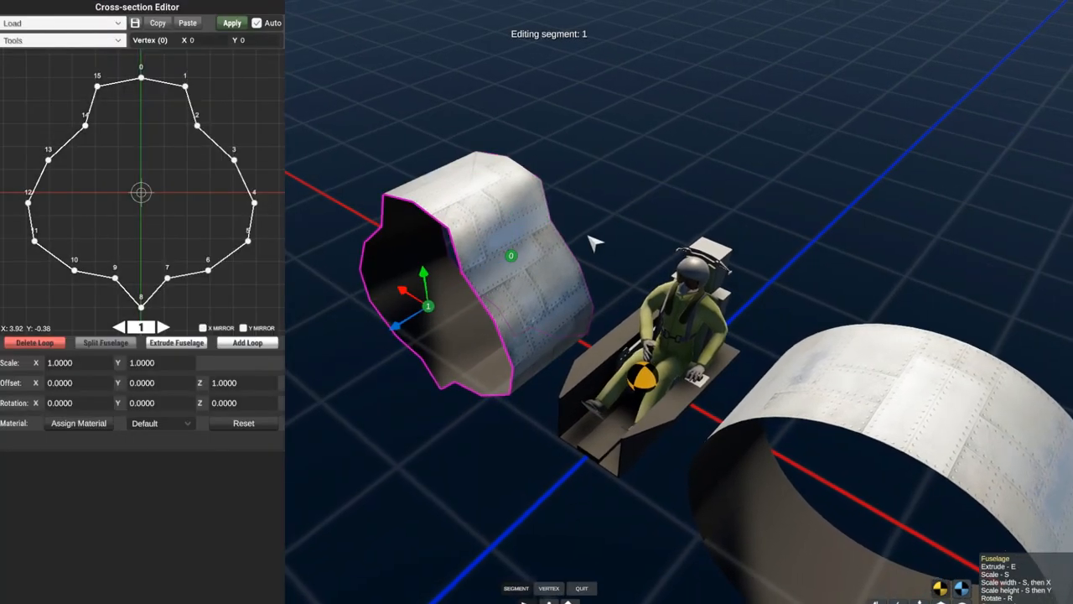
left_click_drag(595, 243, 394, 80)
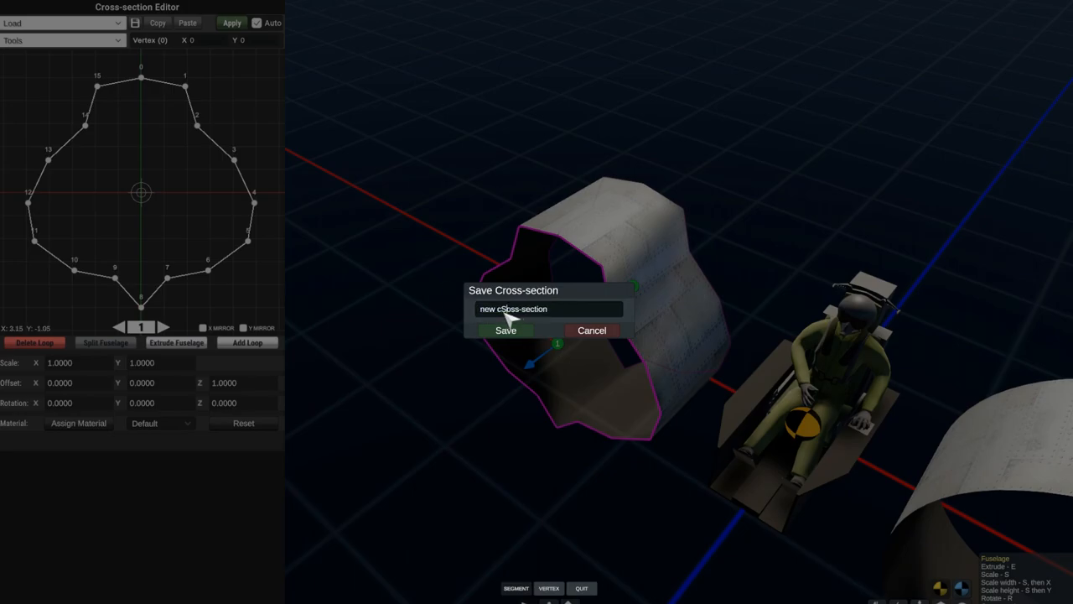
type("u")
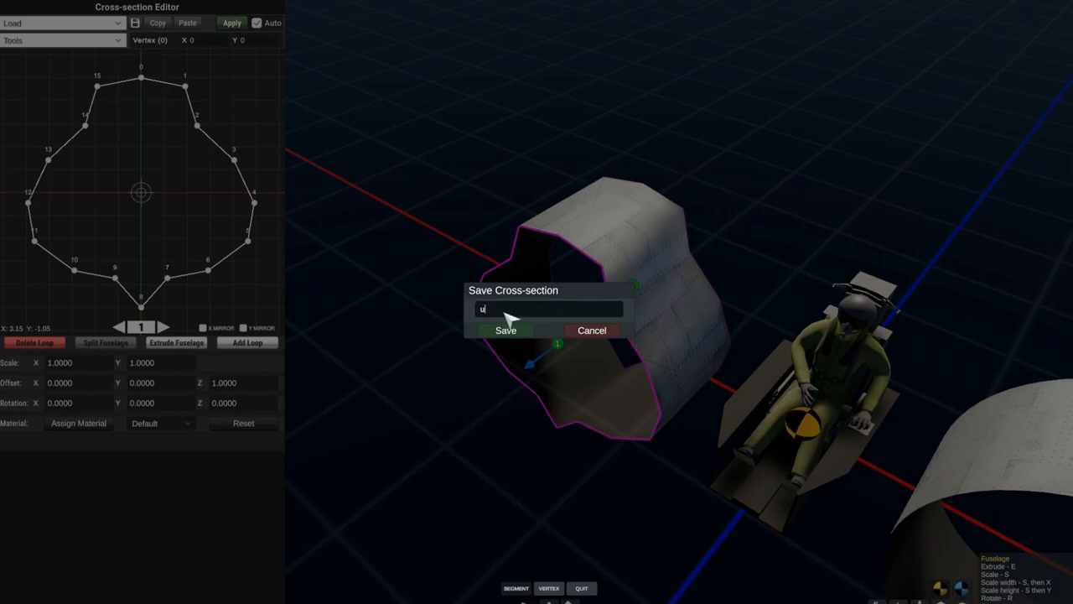
type("subdivme")
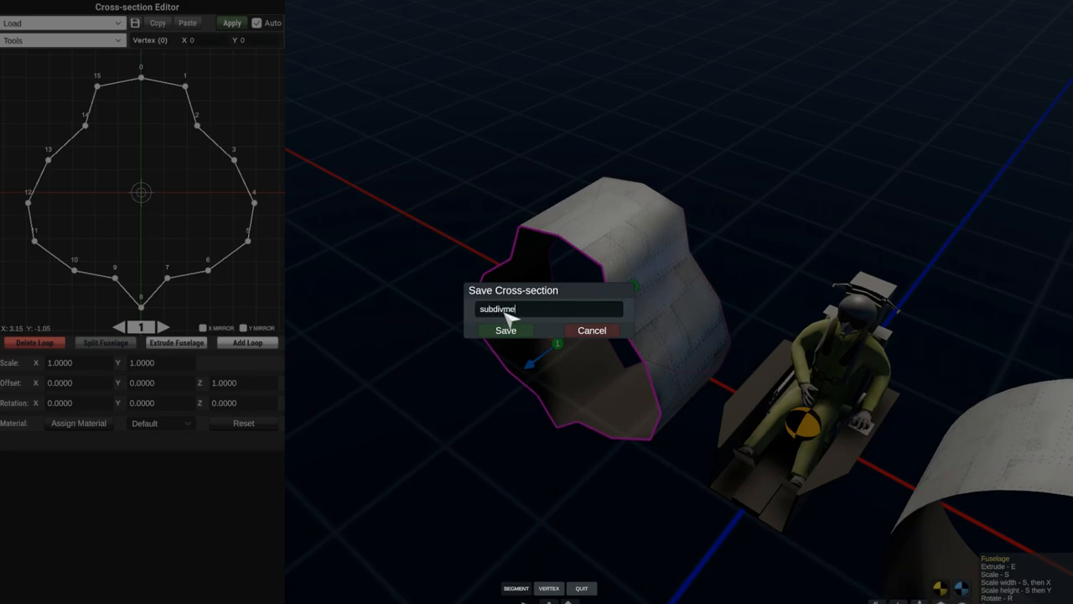
left_click(505, 329)
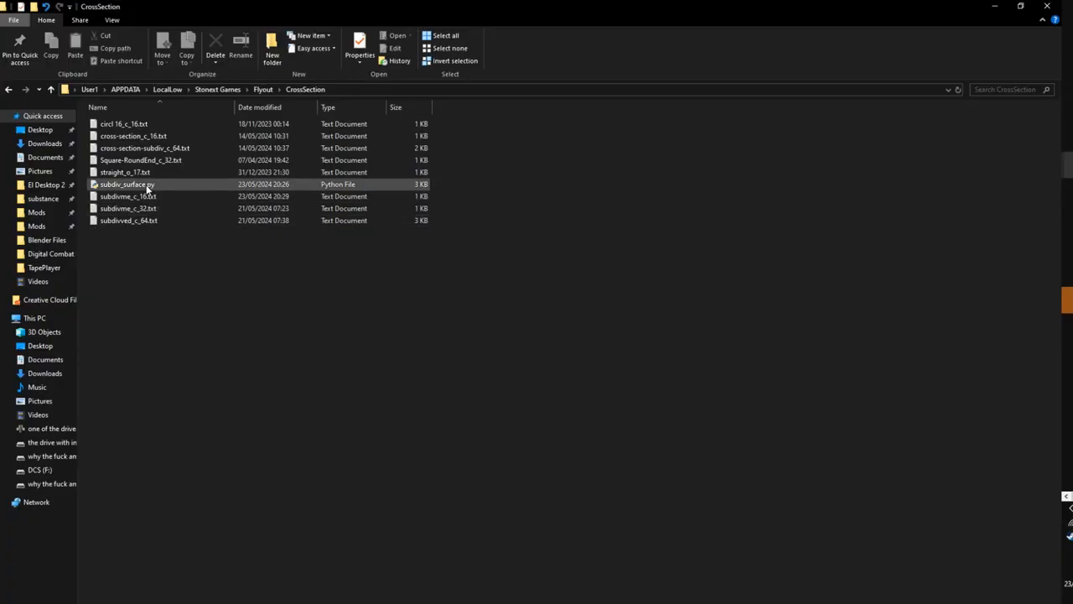
Run subdiv_surface.py with 2 iterations, then list Flyout's loadable cross-sections.
double_click(126, 183)
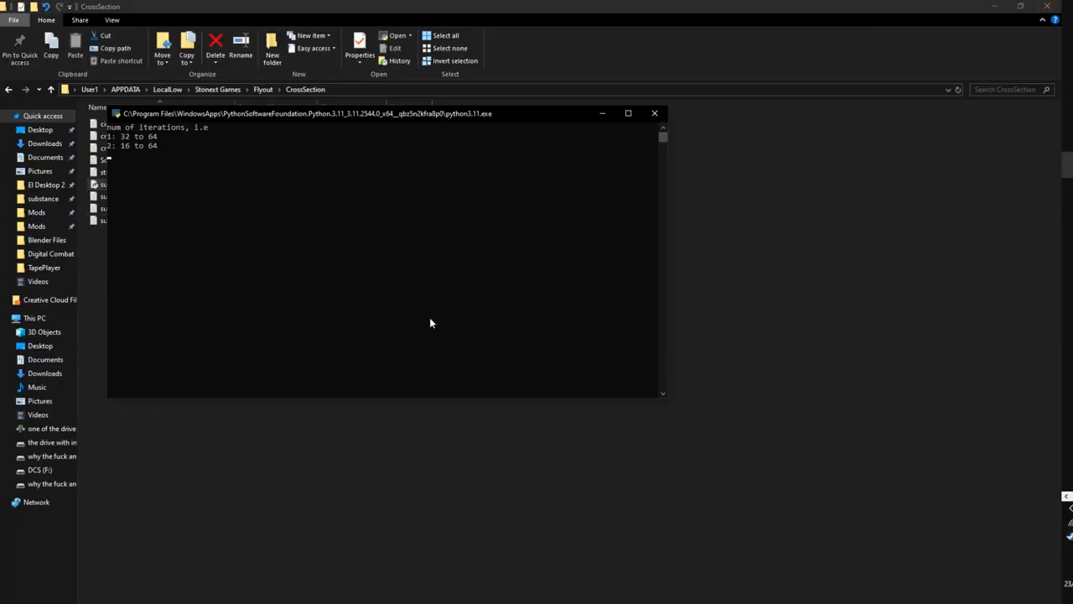
mouse_move(385, 278)
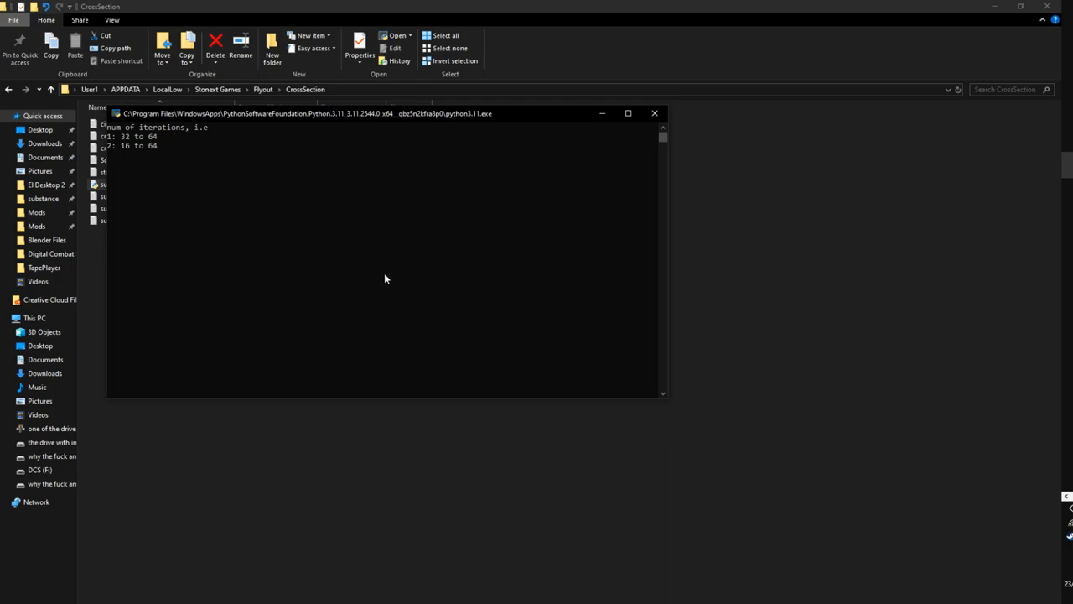
mouse_move(293, 394)
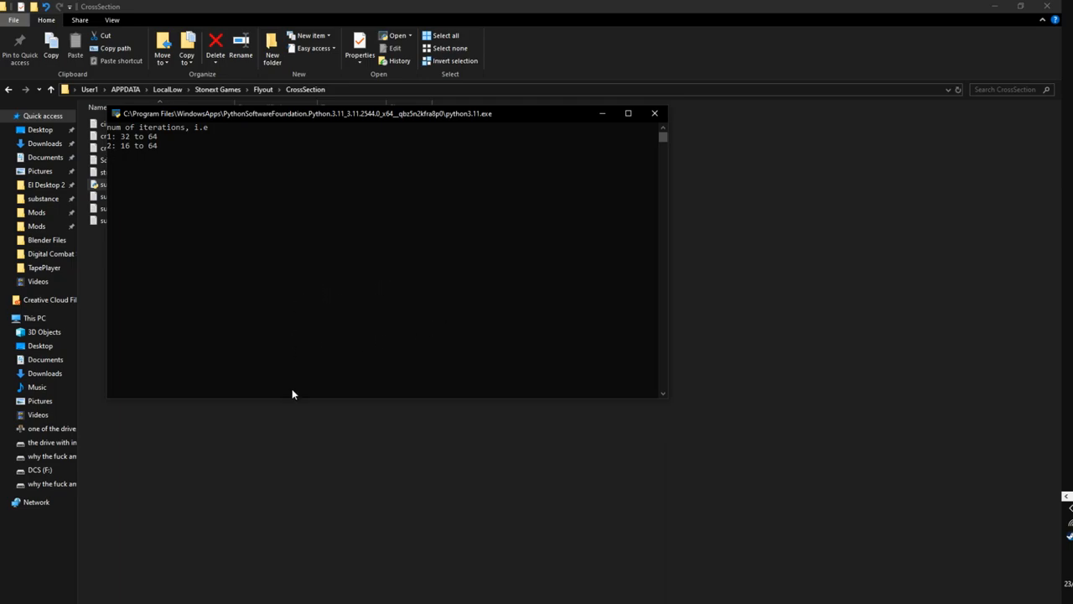
mouse_move(259, 208)
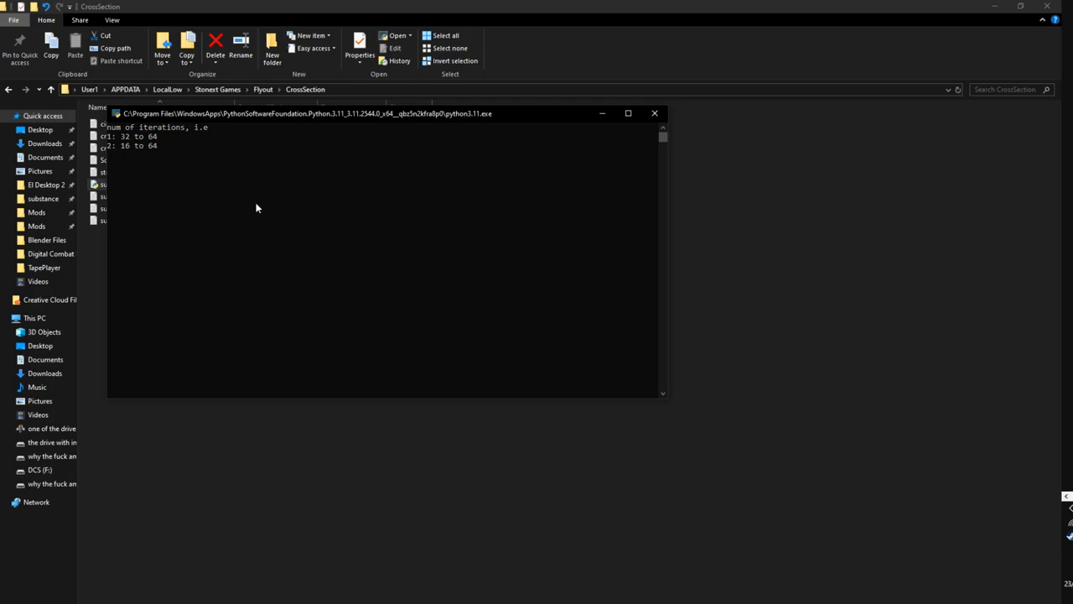
mouse_move(338, 121)
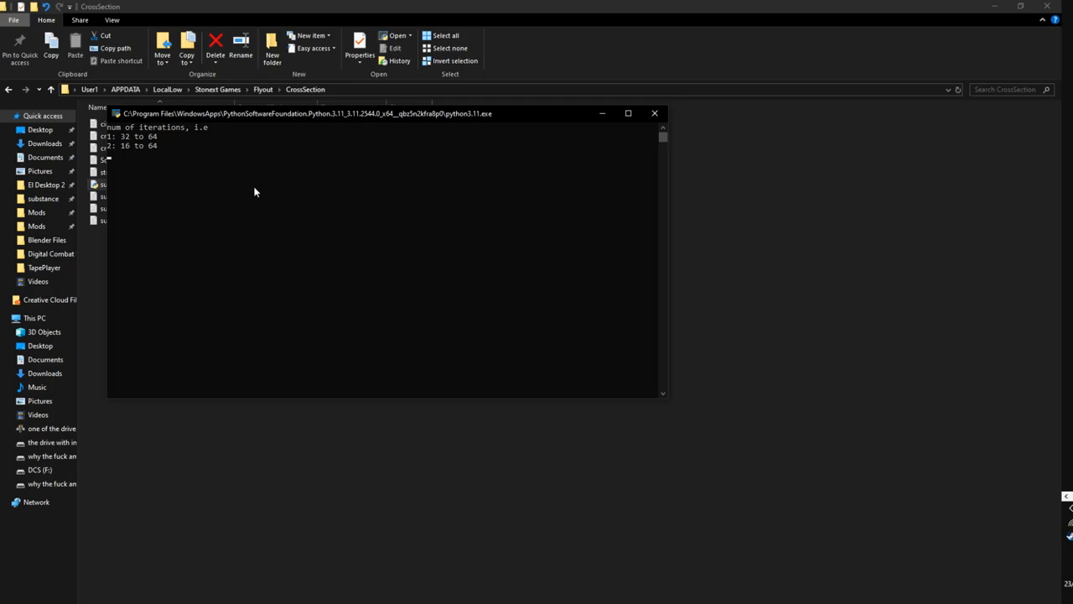
mouse_move(233, 254)
type("2")
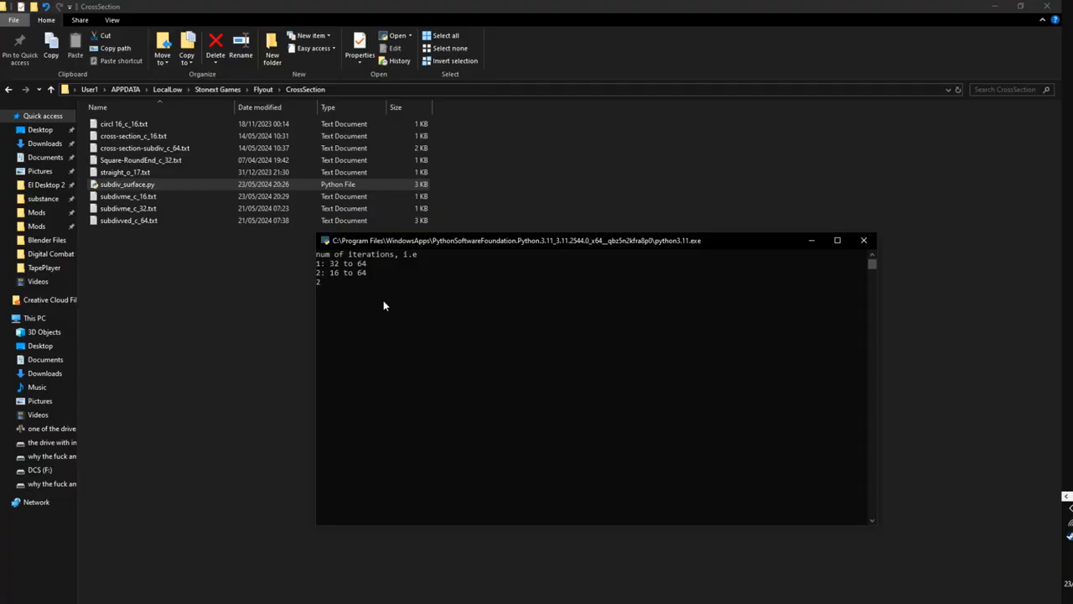
key("Return")
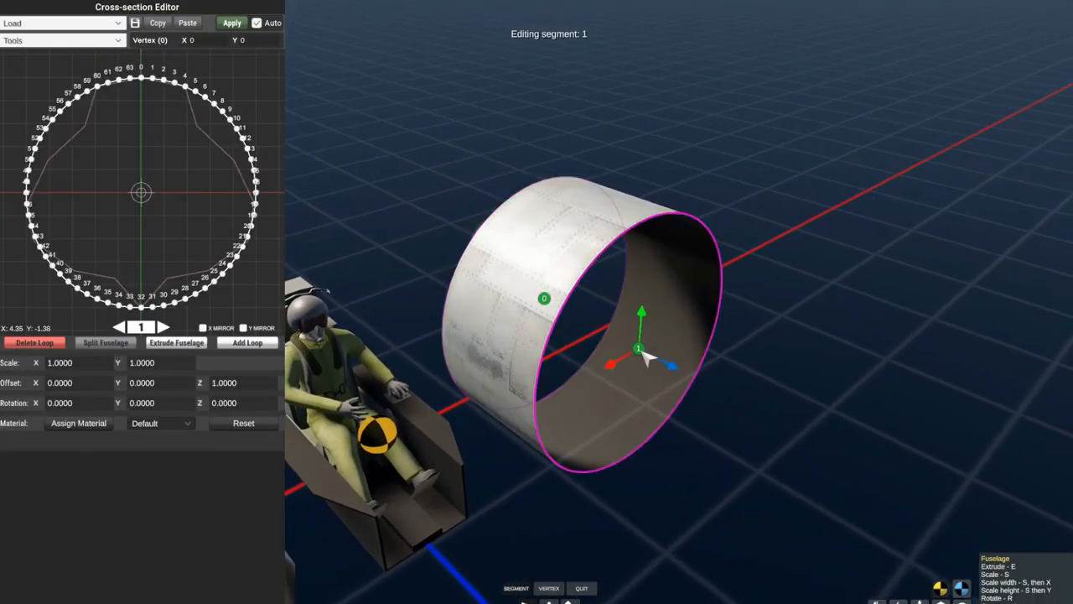
left_click(58, 23)
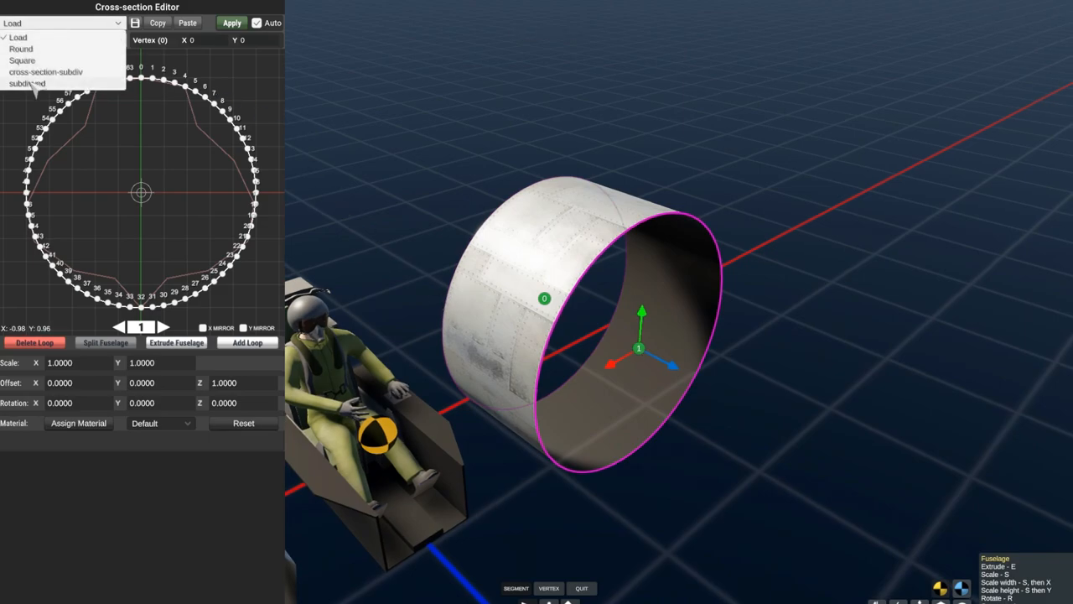